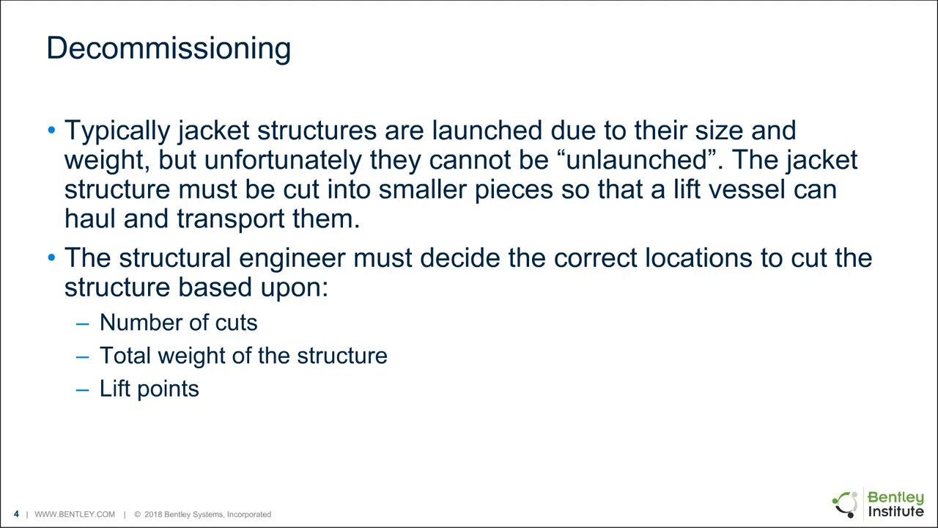
Advance the slide show from the Decommissioning overview to slide 5 on SACS 11.0 Precede tools.
key(Right)
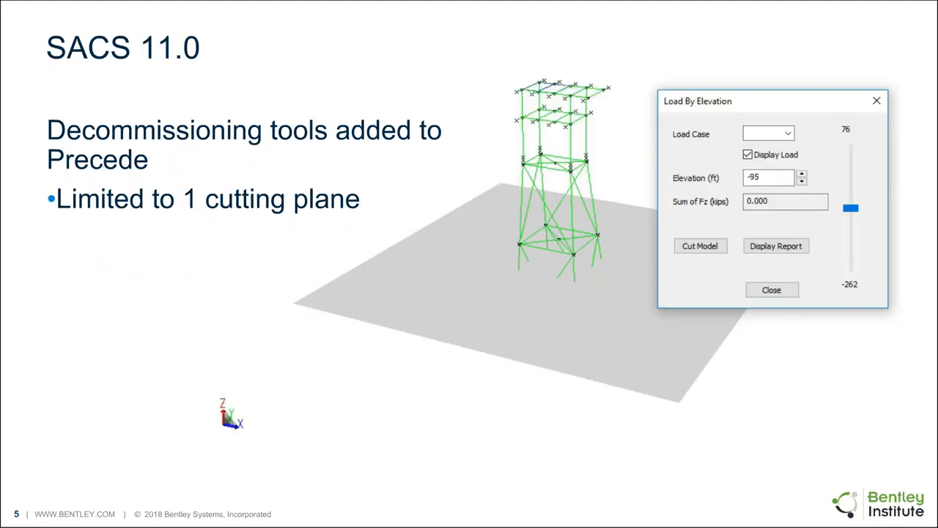